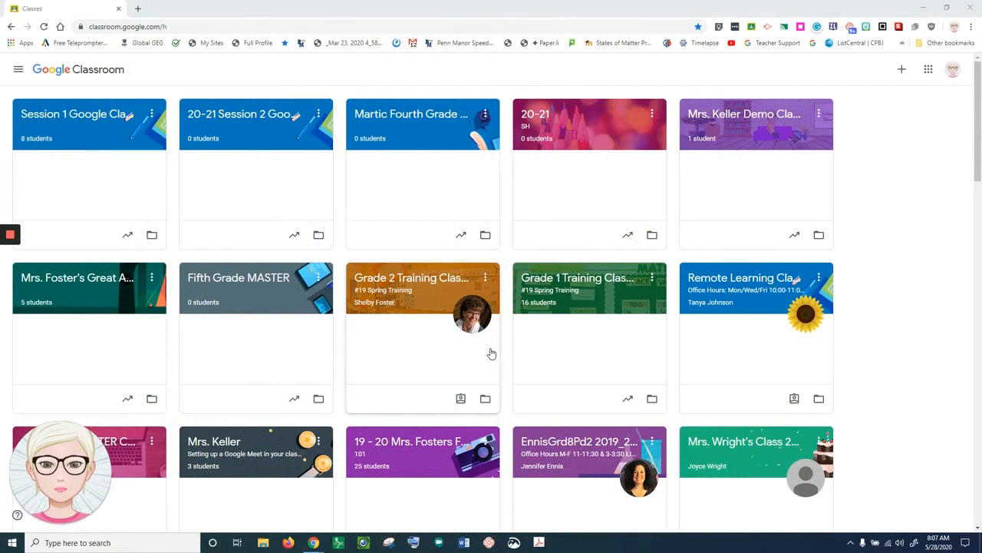
pyautogui.moveTo(481, 347)
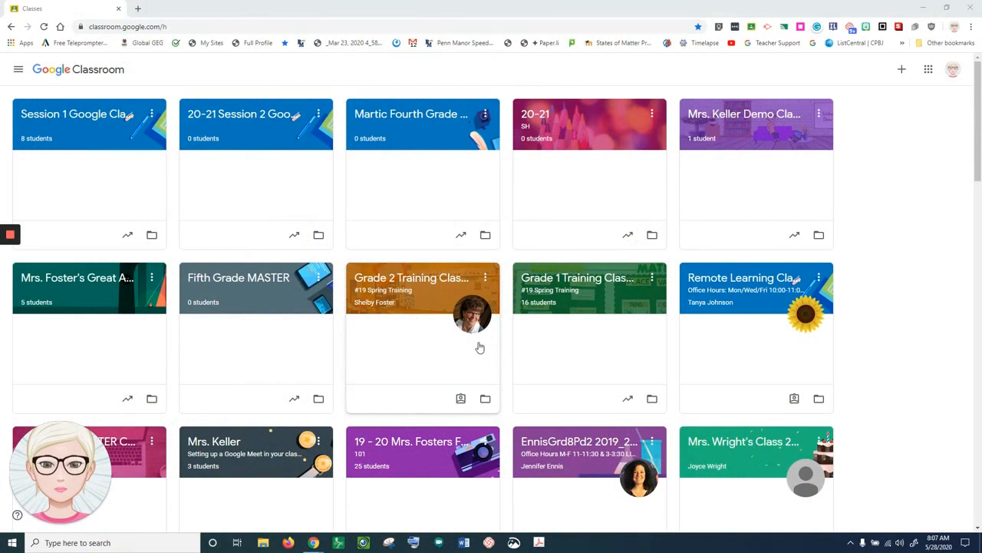
pyautogui.moveTo(476, 343)
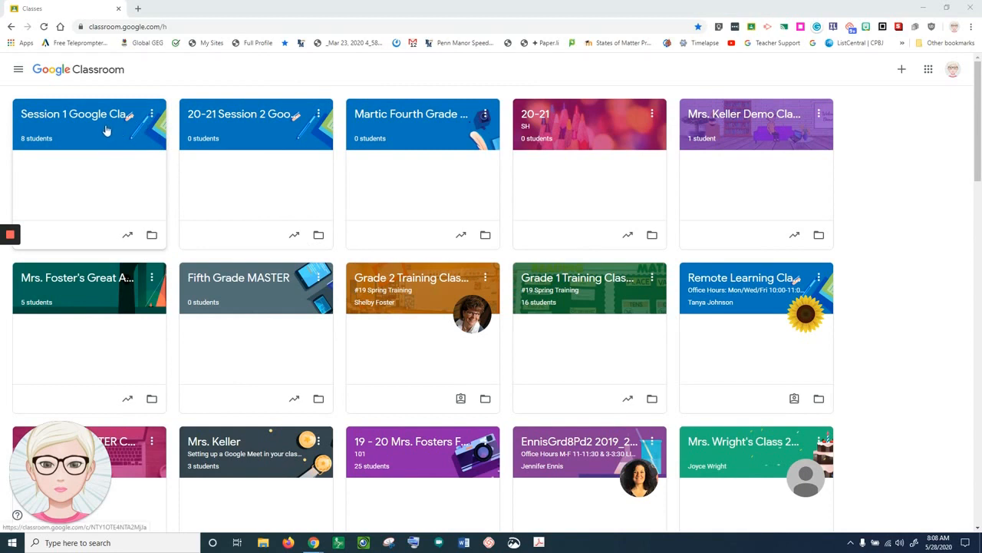
pyautogui.moveTo(65, 139)
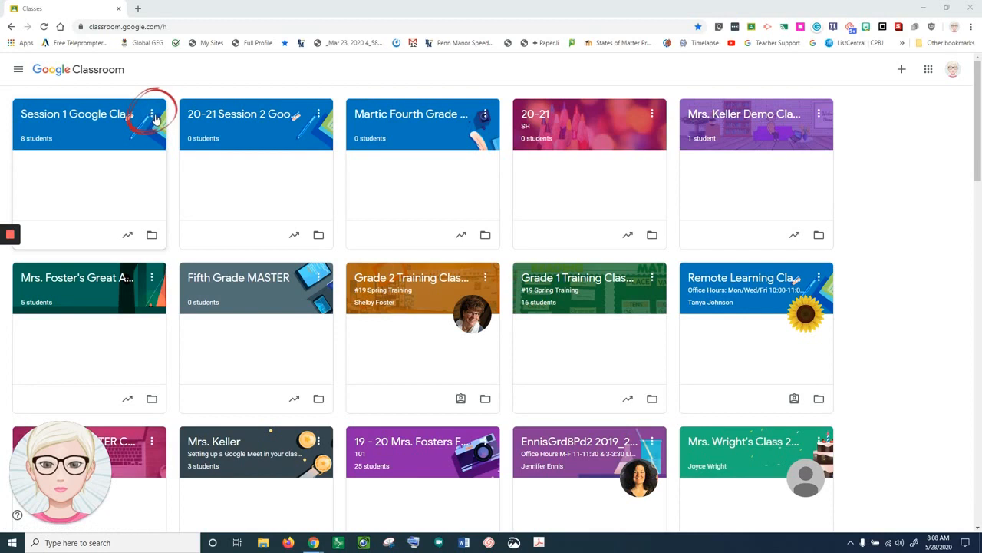
# Step: Copy the Session 1 class, replacing 'Copy of' with '2020-21' in the class name
pyautogui.click(152, 113)
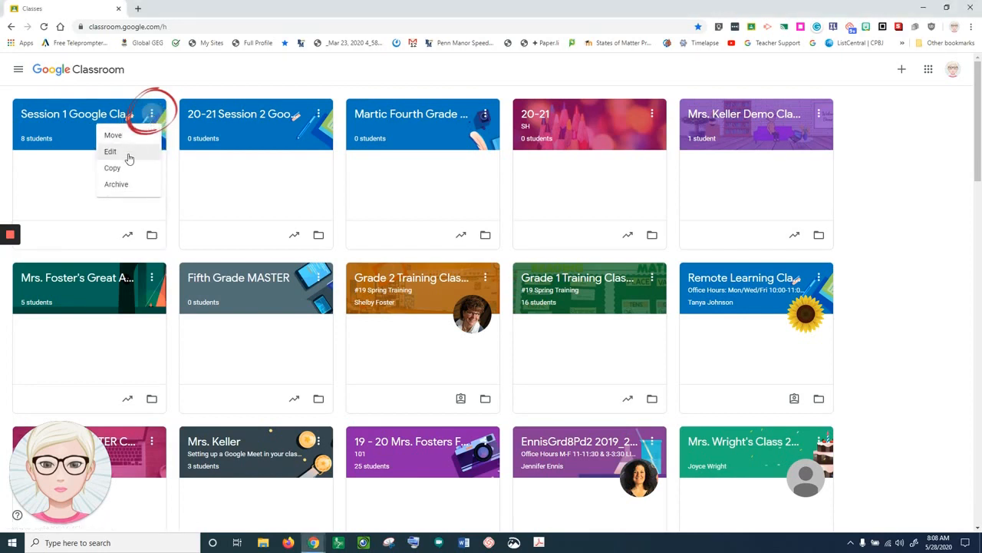
pyautogui.click(112, 168)
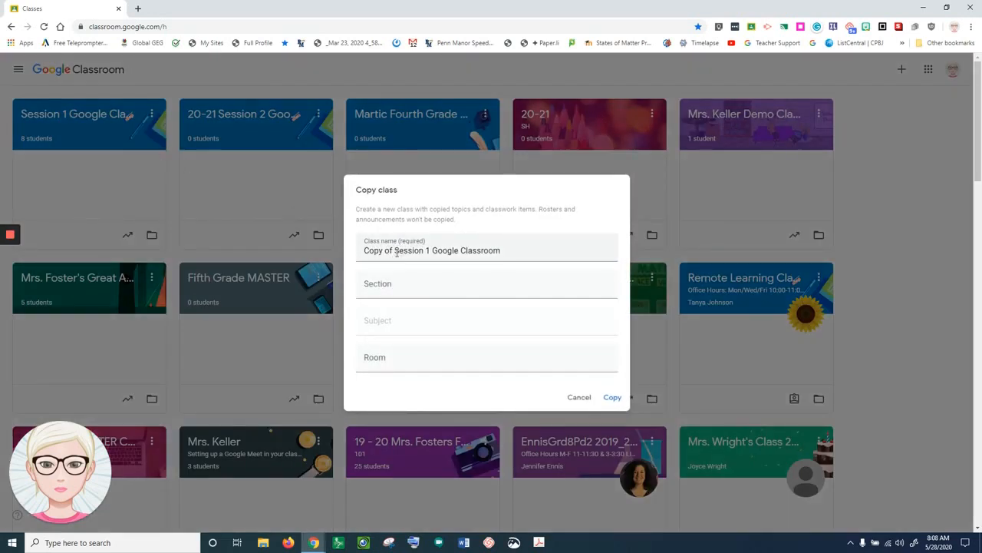
pyautogui.doubleClick(374, 250)
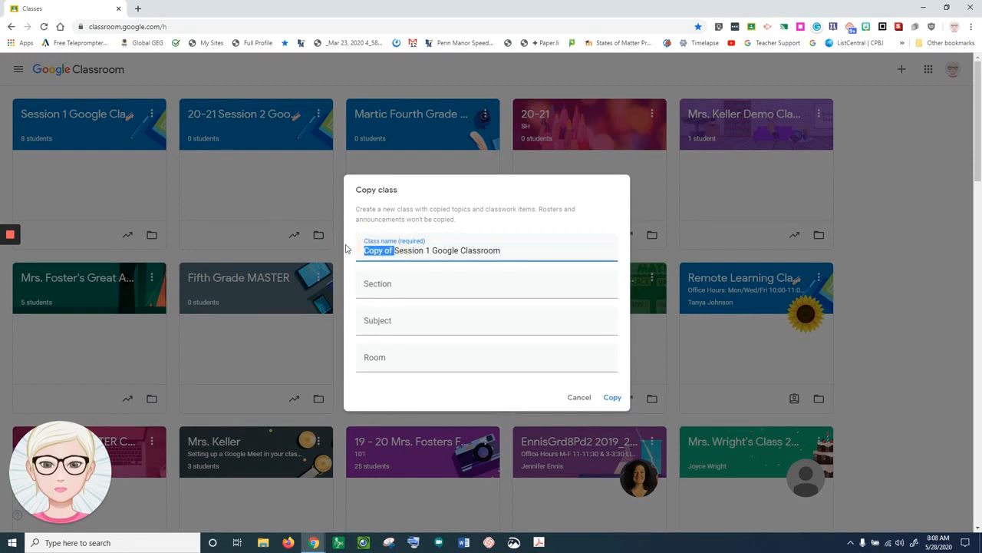
pyautogui.write('2020')
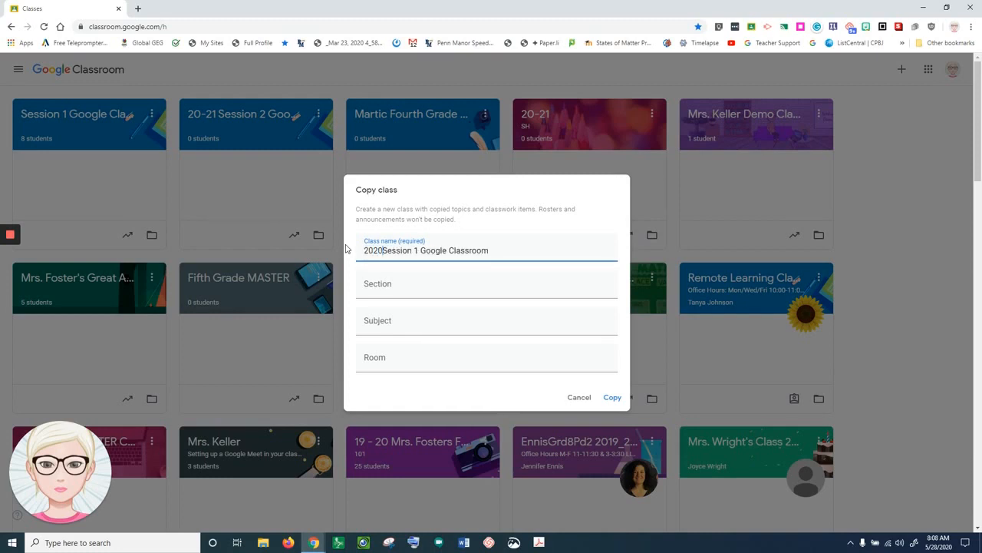
pyautogui.write('-21')
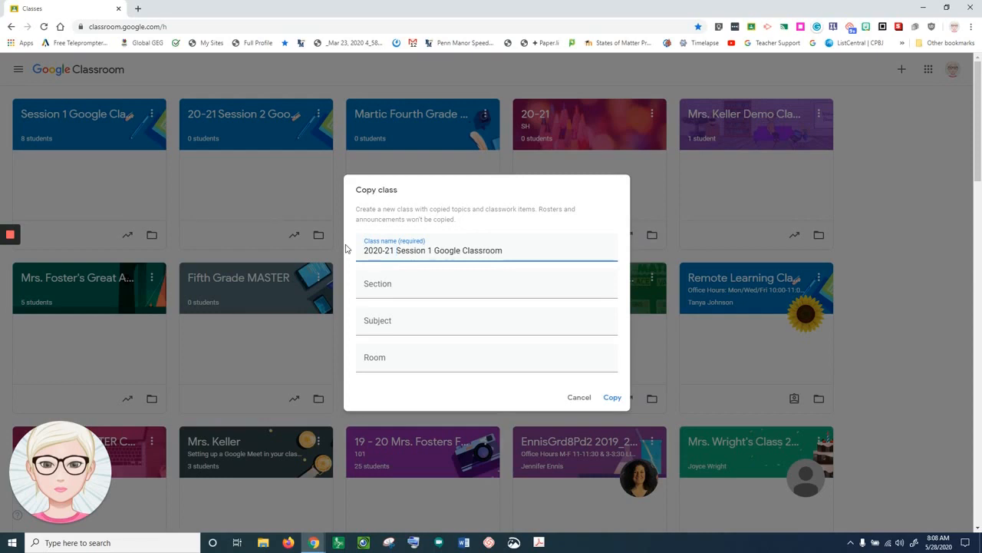
pyautogui.moveTo(602, 396)
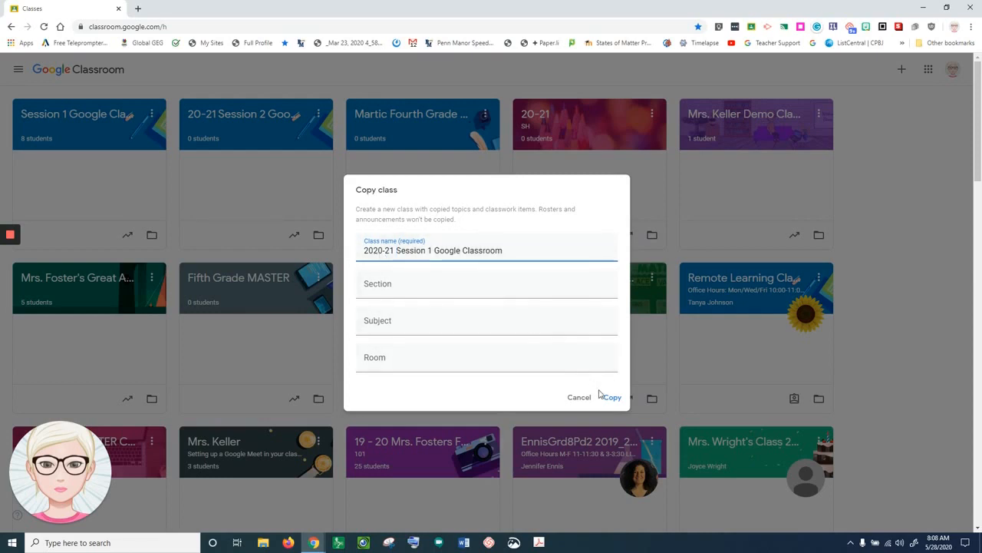
pyautogui.click(614, 396)
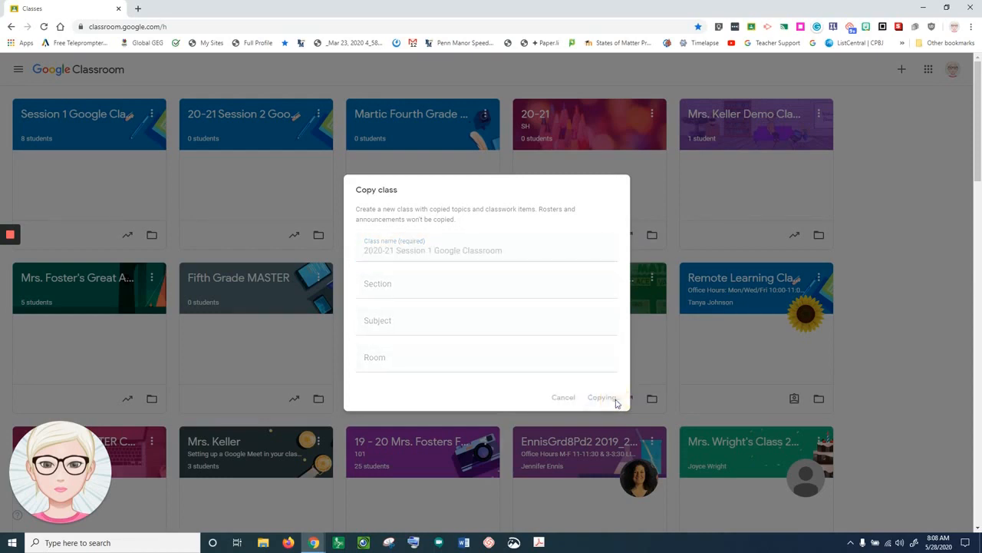
# Step: Let the new 2020-21 Session 1 Google Classroom card finish creating on the Classes page
pyautogui.click(602, 396)
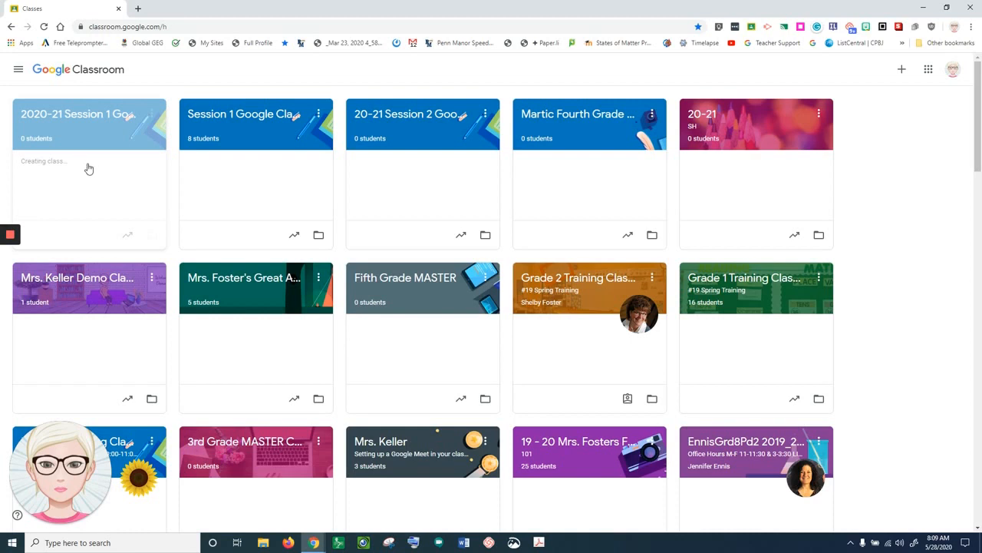
pyautogui.moveTo(102, 168)
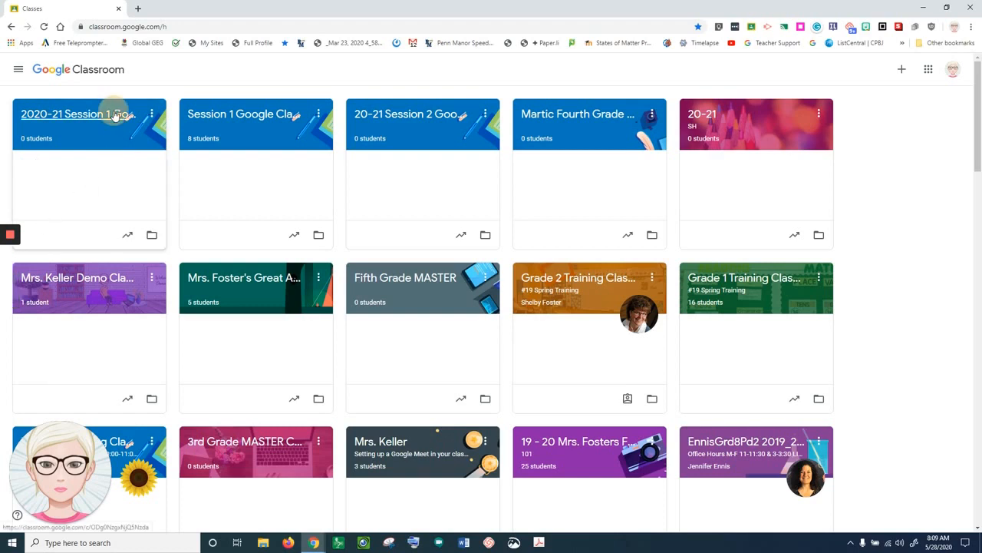
# Step: View the 2020-21 Session 1 class's Classwork, where copied topics and assignments show as drafts
pyautogui.click(67, 113)
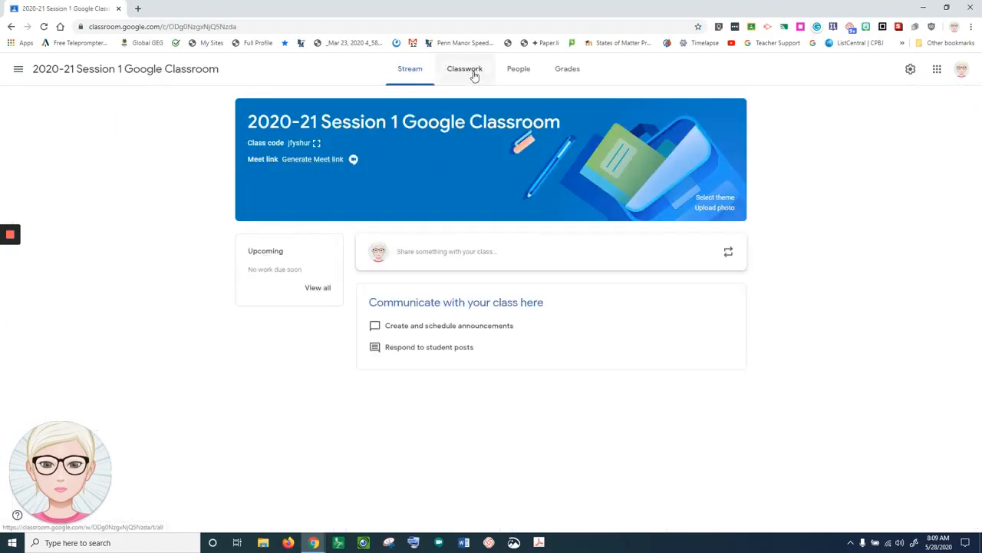
pyautogui.click(465, 68)
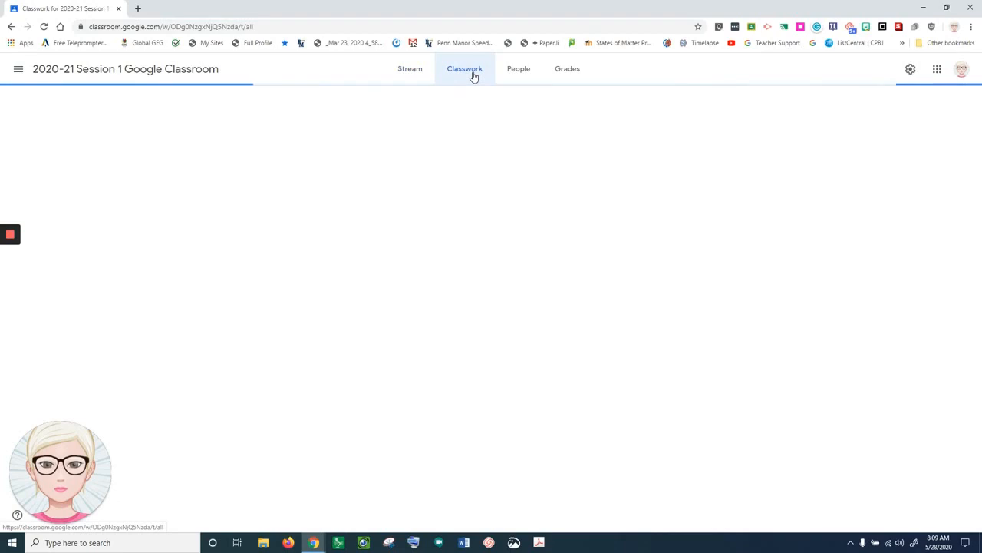
pyautogui.click(463, 68)
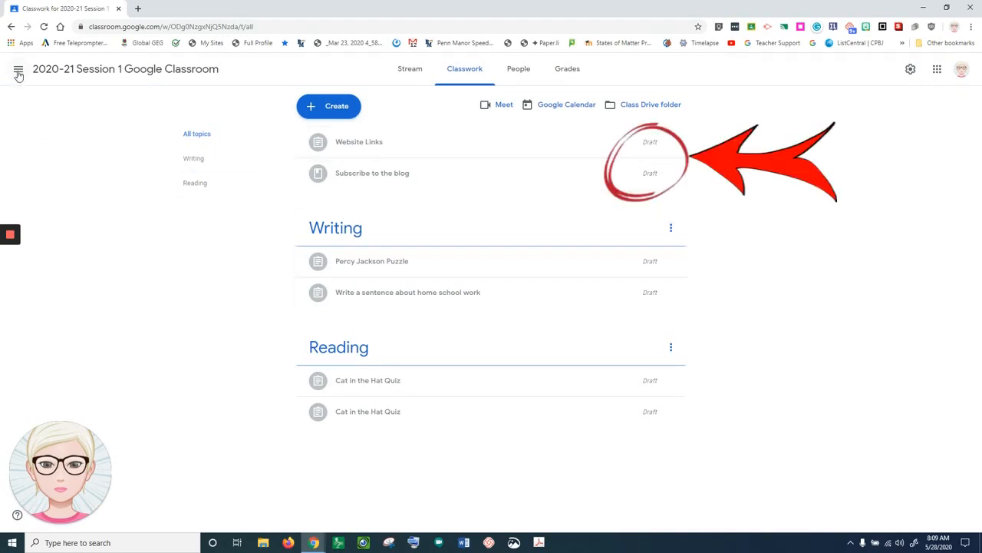
pyautogui.click(19, 69)
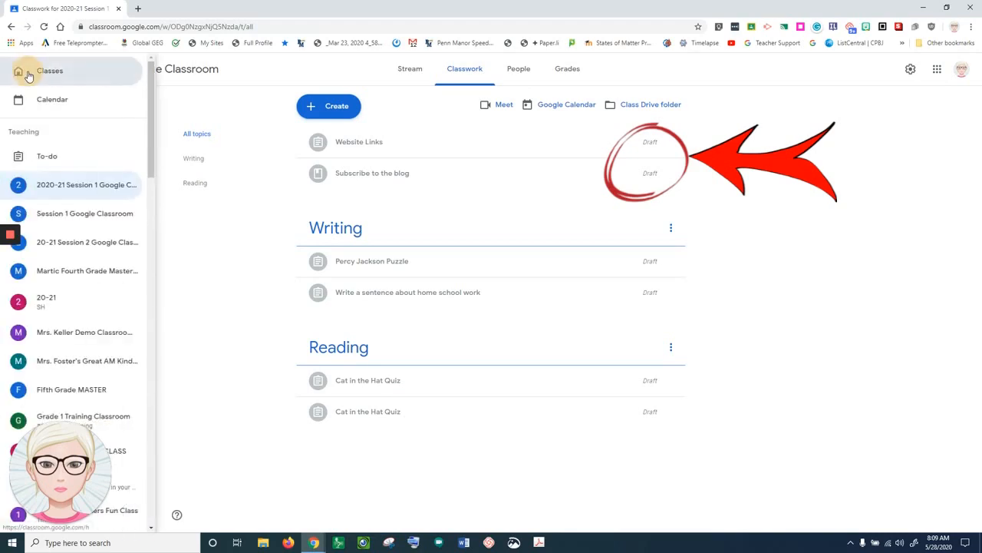
# Step: Return to the classes overview and view the original Session 1 class's Grades page
pyautogui.click(49, 70)
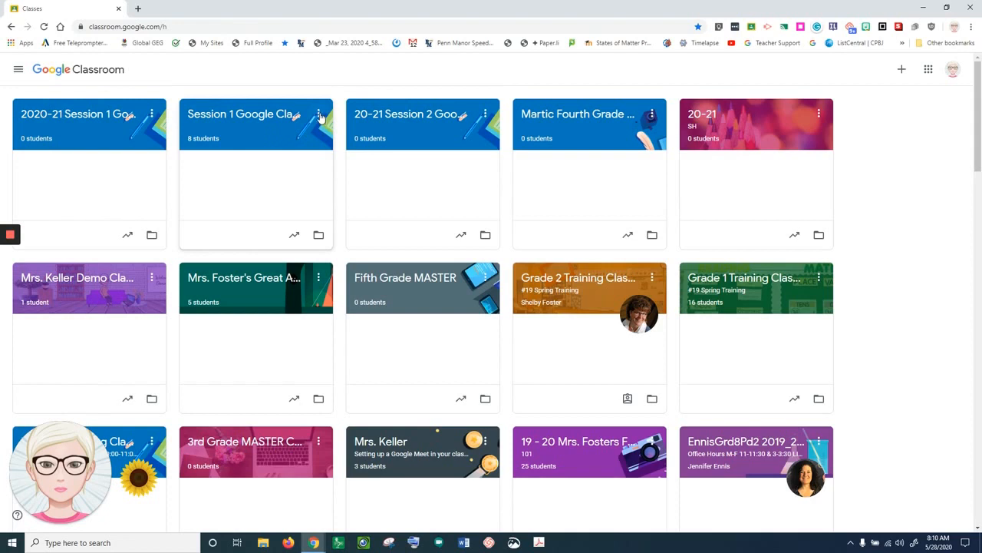
pyautogui.moveTo(272, 117)
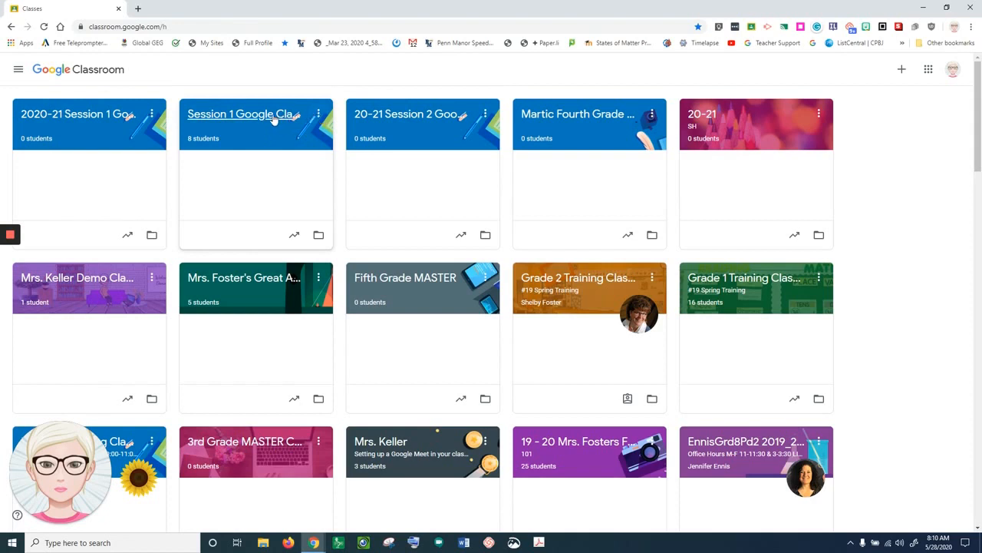
pyautogui.moveTo(270, 118)
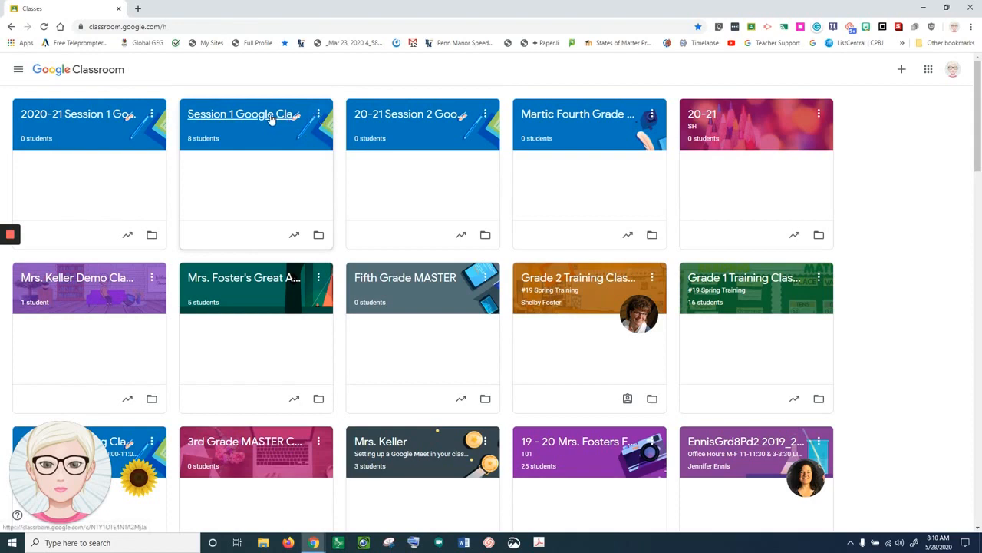
pyautogui.click(239, 114)
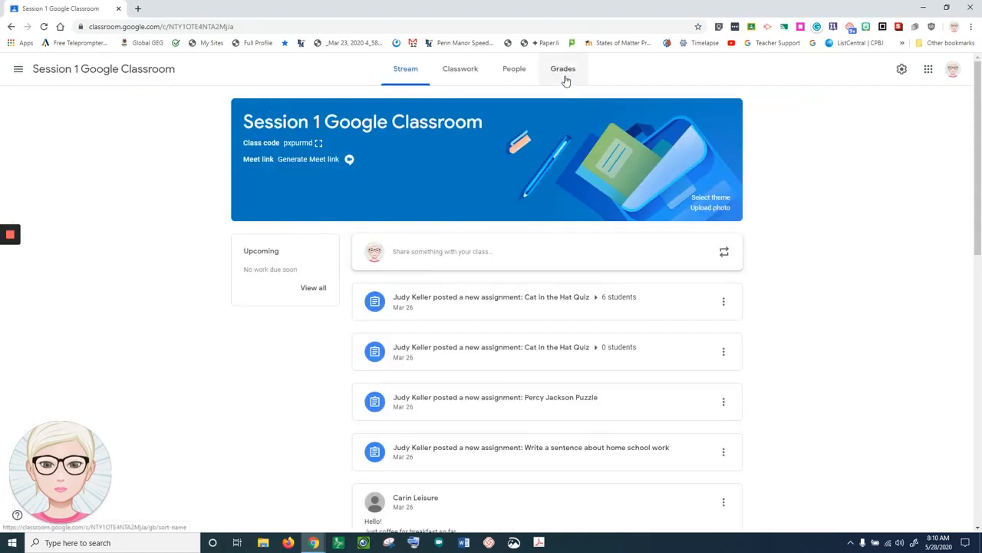
pyautogui.click(562, 68)
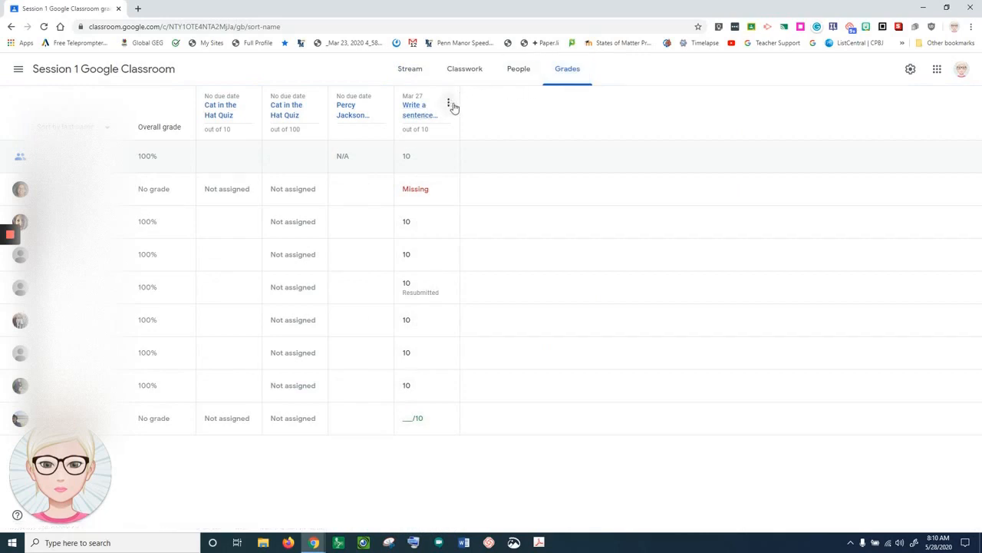
pyautogui.moveTo(454, 111)
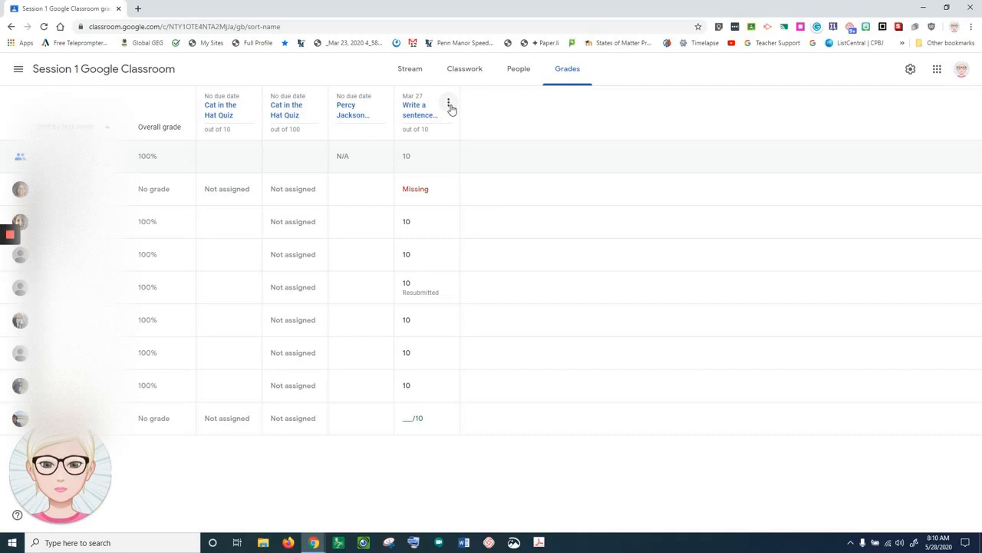
pyautogui.moveTo(442, 108)
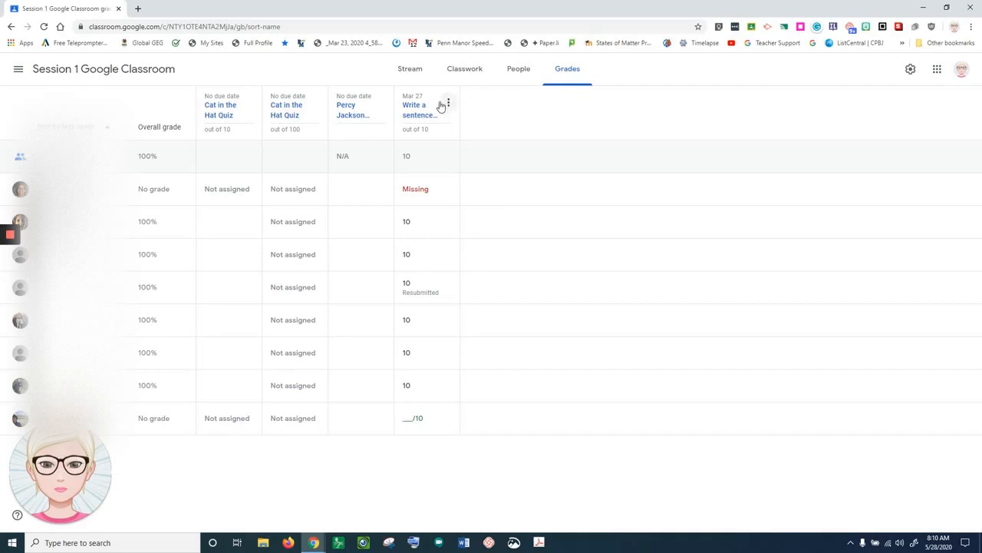
pyautogui.moveTo(448, 104)
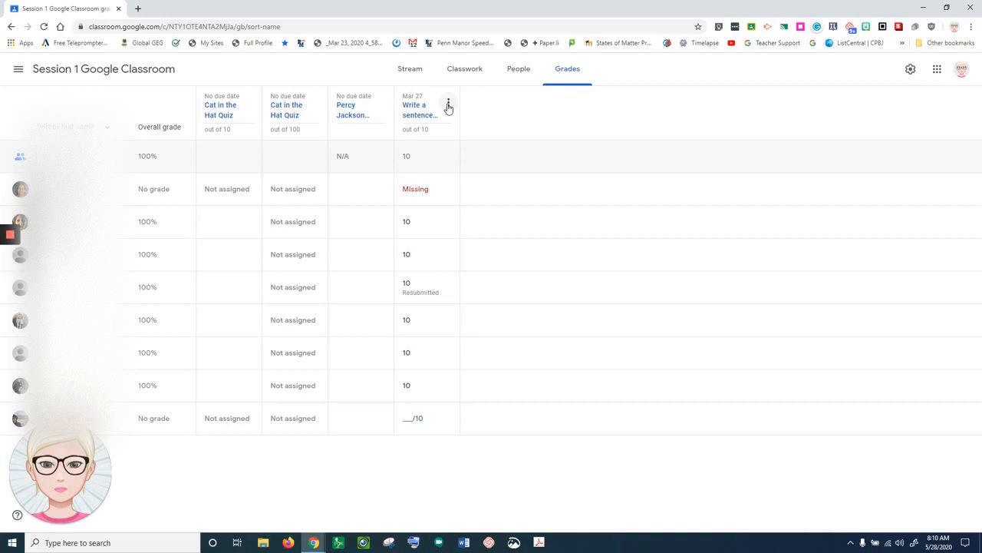
# Step: Return all work for the 'Write a sentence about home school work' assignment to the two students
pyautogui.click(448, 102)
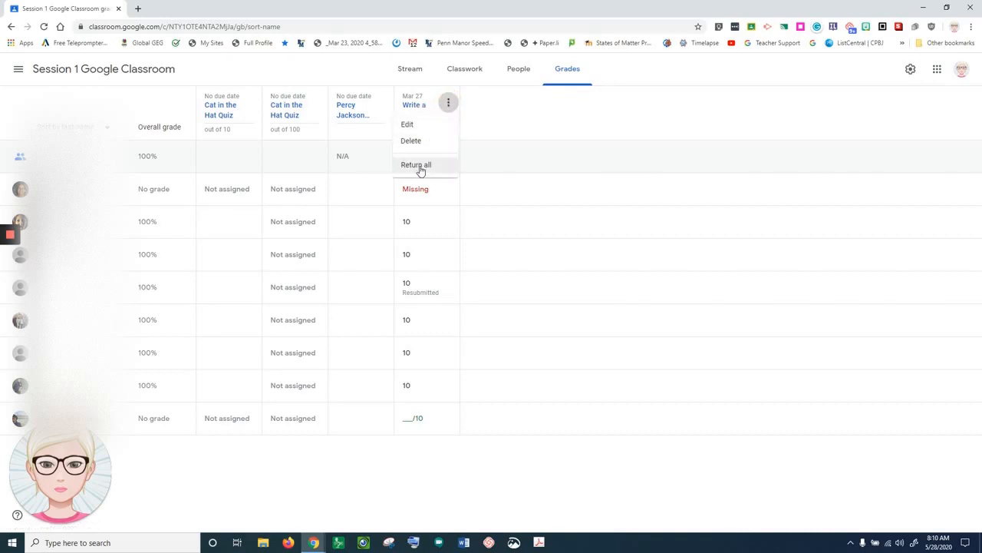
pyautogui.click(414, 164)
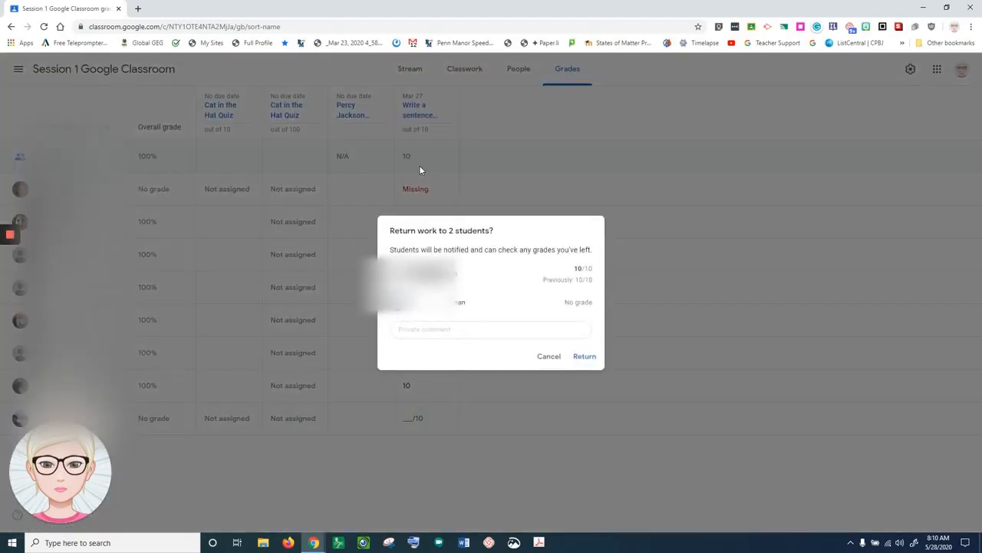
pyautogui.moveTo(552, 280)
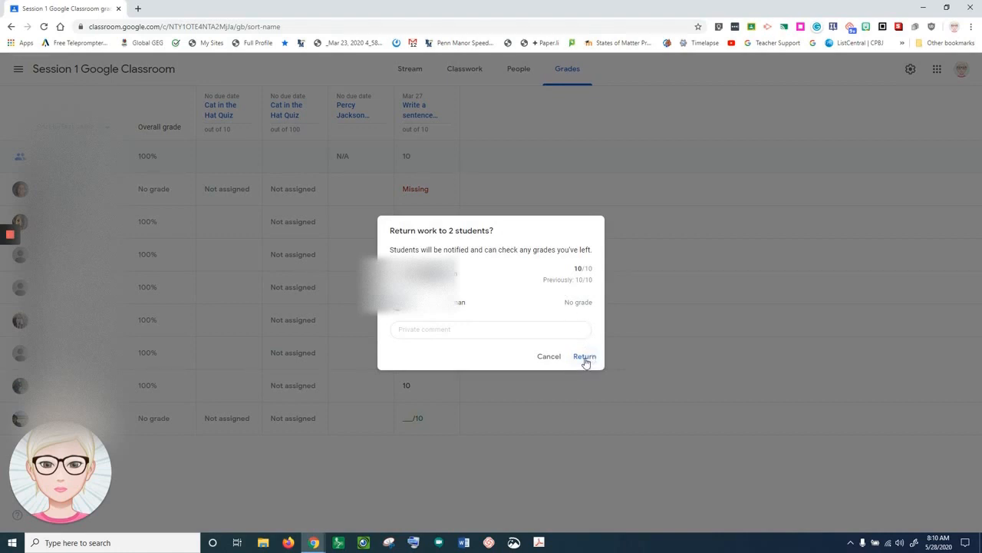
pyautogui.click(587, 356)
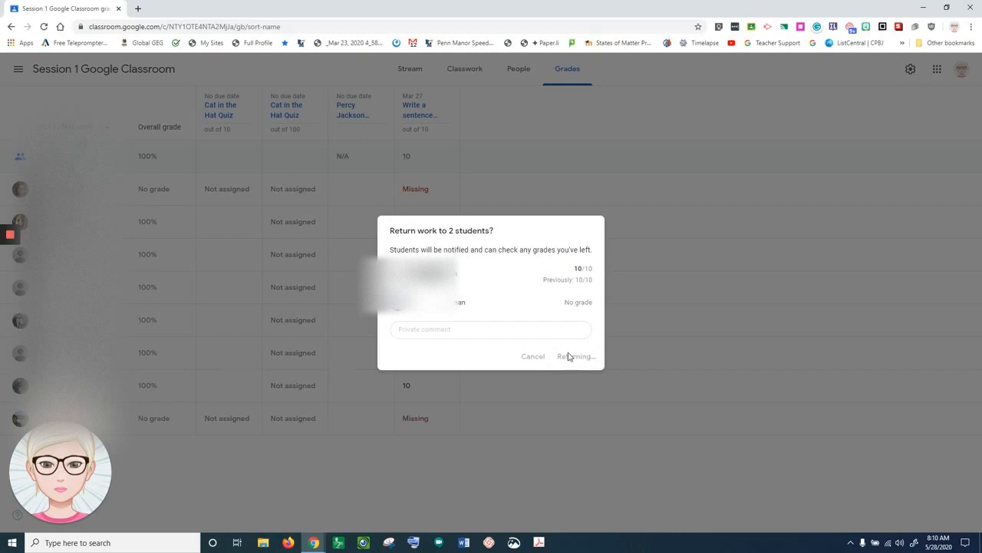
pyautogui.click(577, 356)
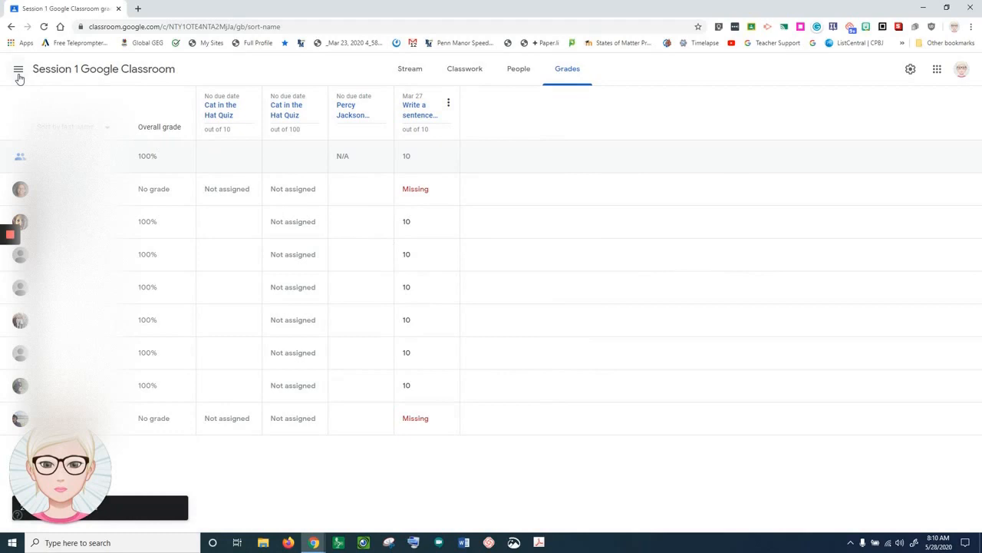
pyautogui.click(20, 71)
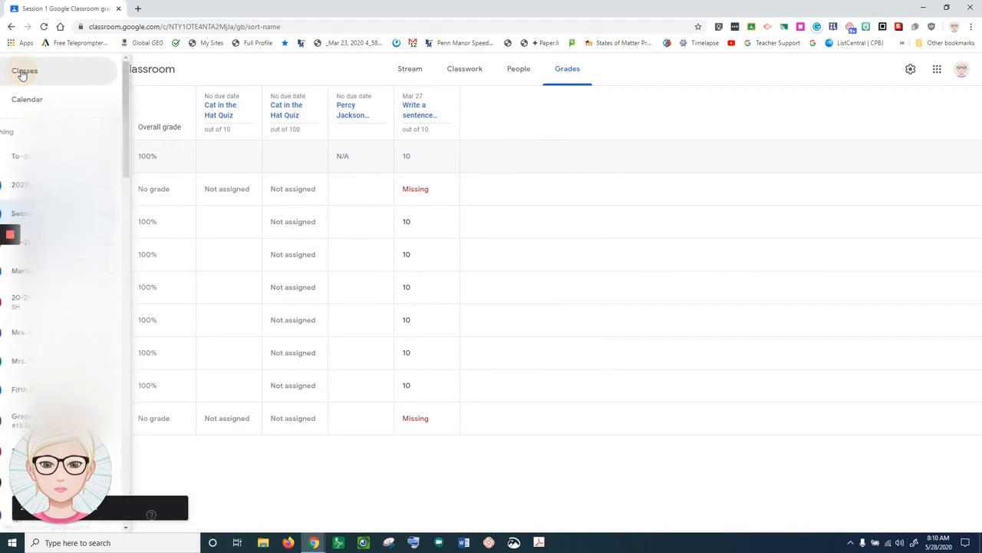
# Step: Archive the original Session 1 Google Classroom class from the Classes page and confirm
pyautogui.click(23, 73)
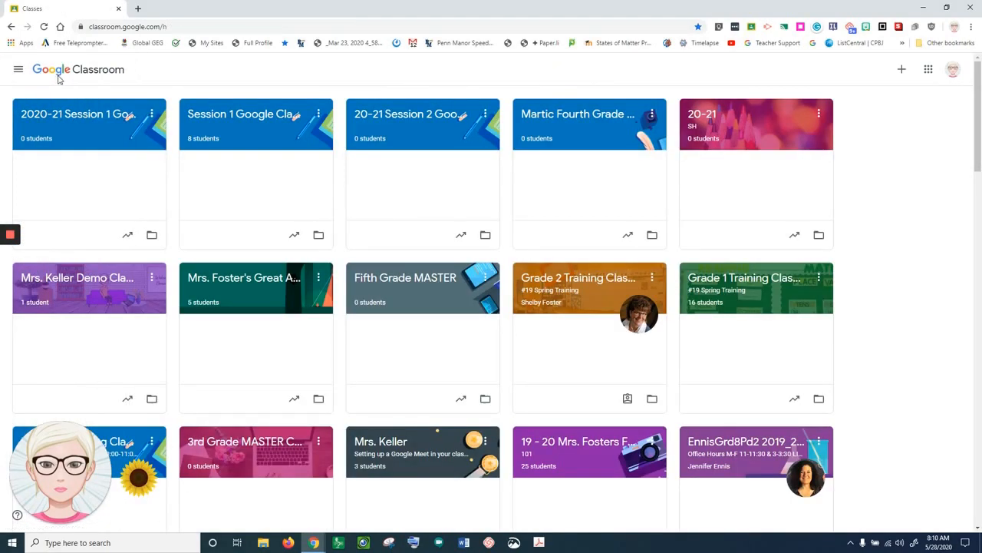
pyautogui.moveTo(320, 116)
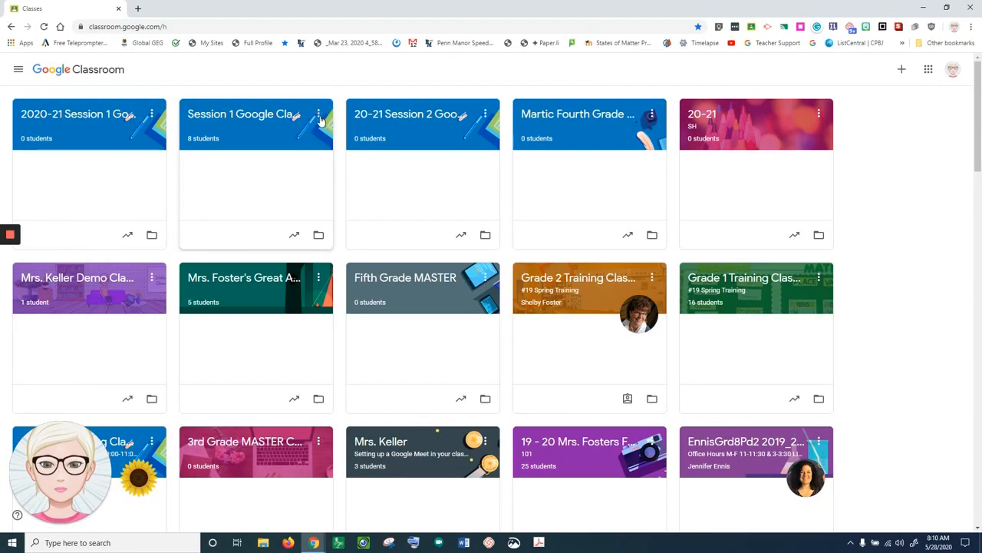
pyautogui.click(319, 113)
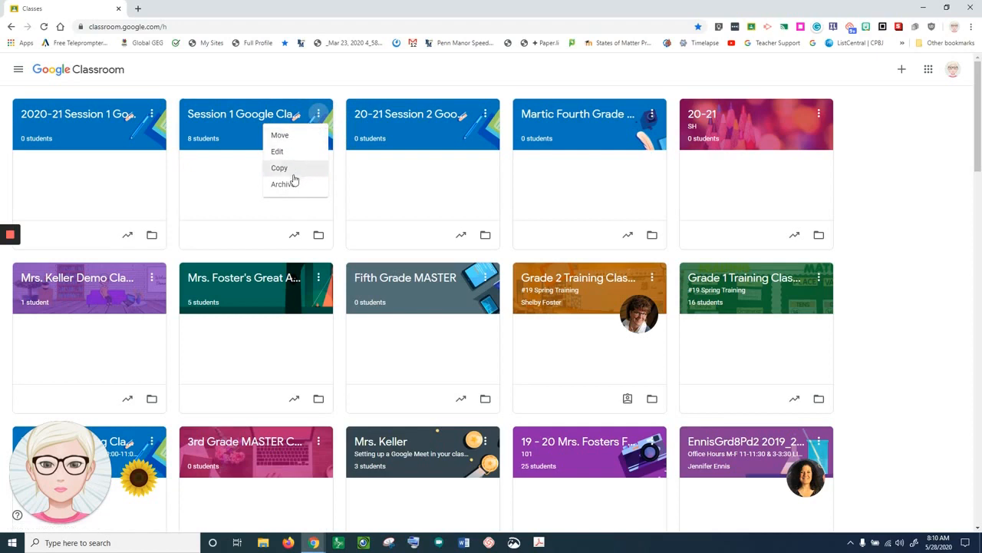
pyautogui.click(283, 184)
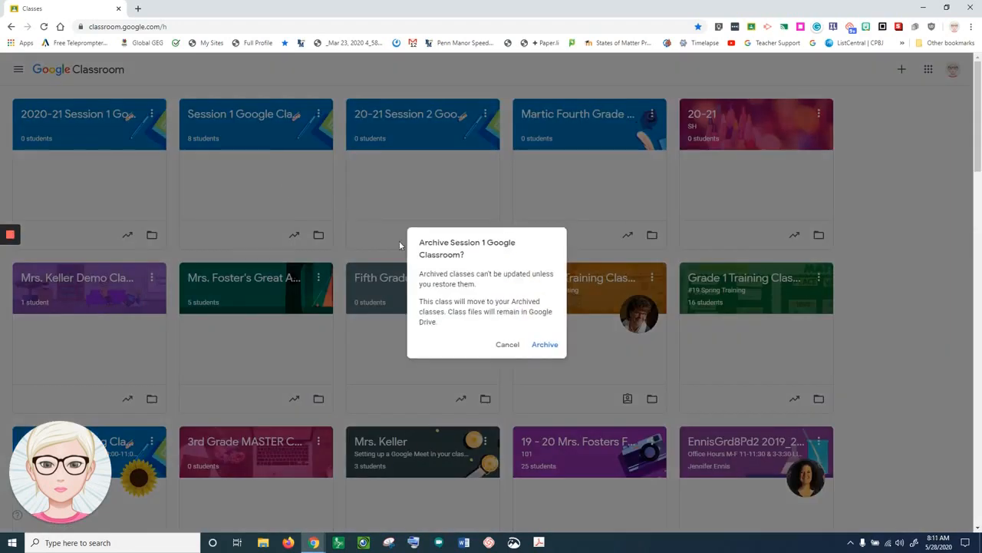
pyautogui.click(545, 343)
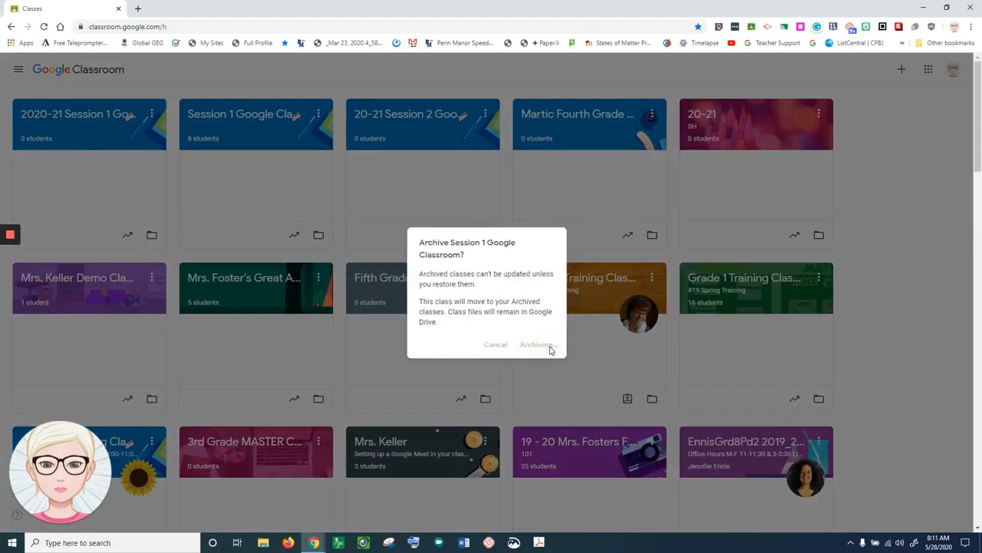
pyautogui.click(535, 343)
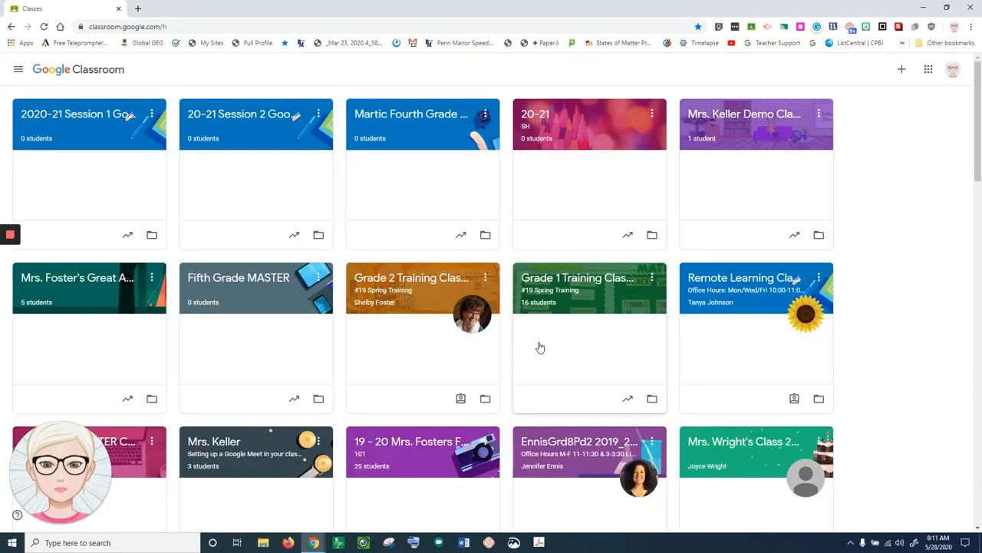
pyautogui.moveTo(534, 344)
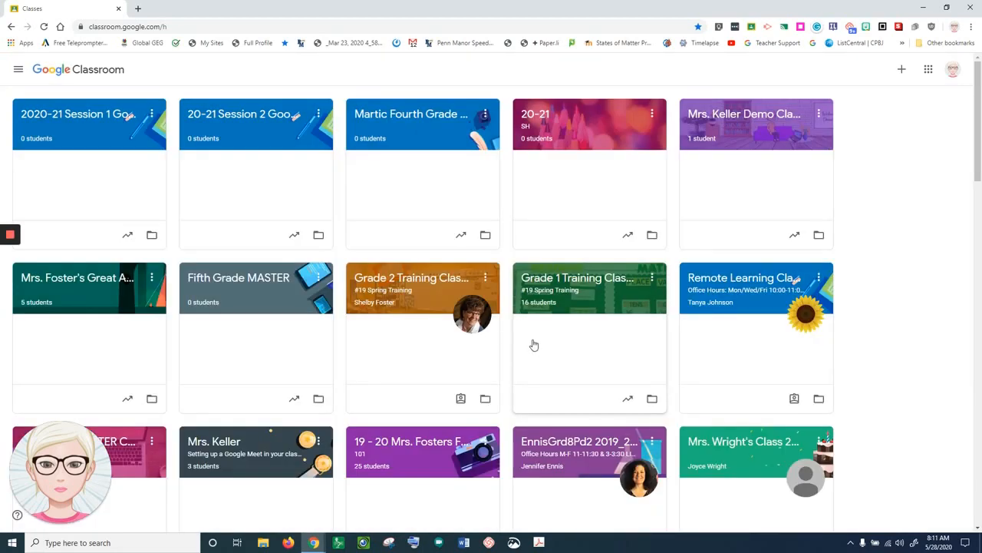